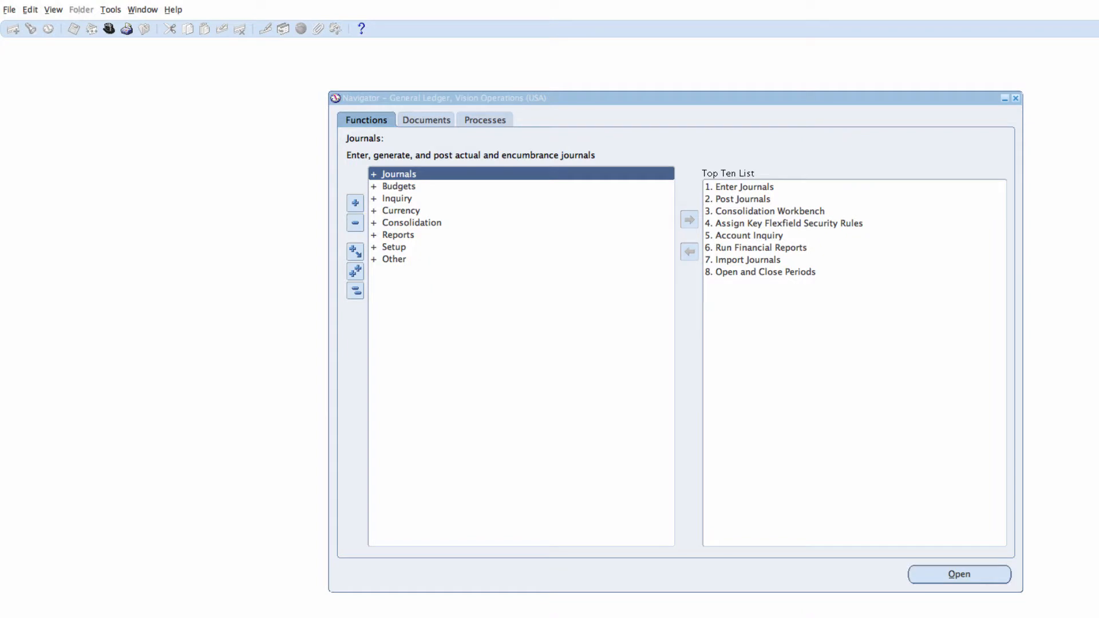
pyautogui.moveTo(405, 109)
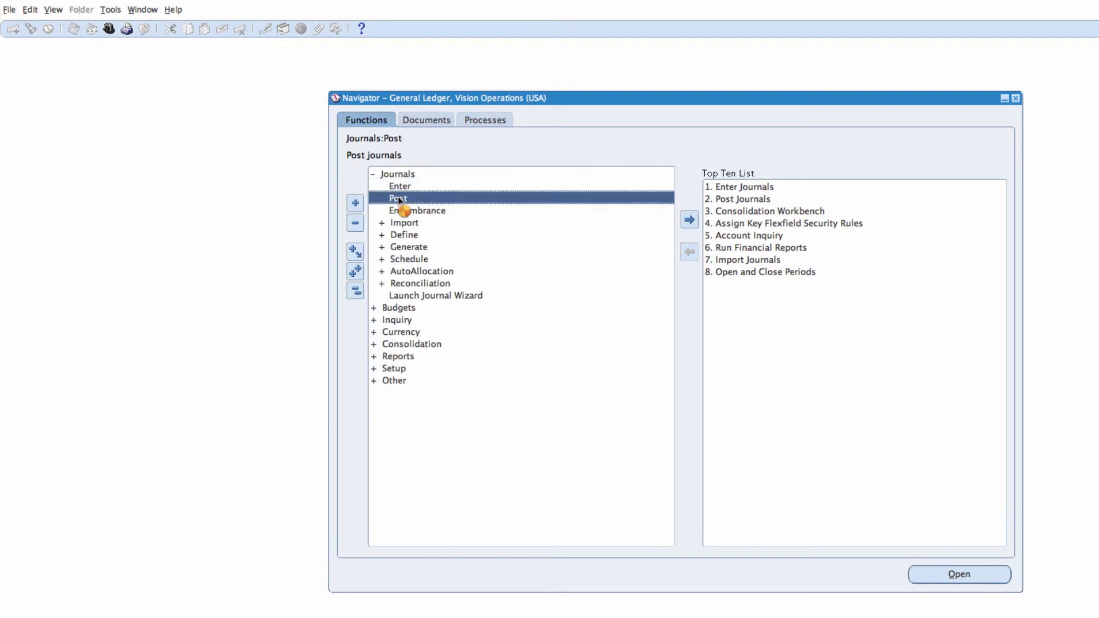
# Step: From Post Journals, set the batch search criterion to AS% and dismiss the batch list
pyautogui.doubleClick(399, 197)
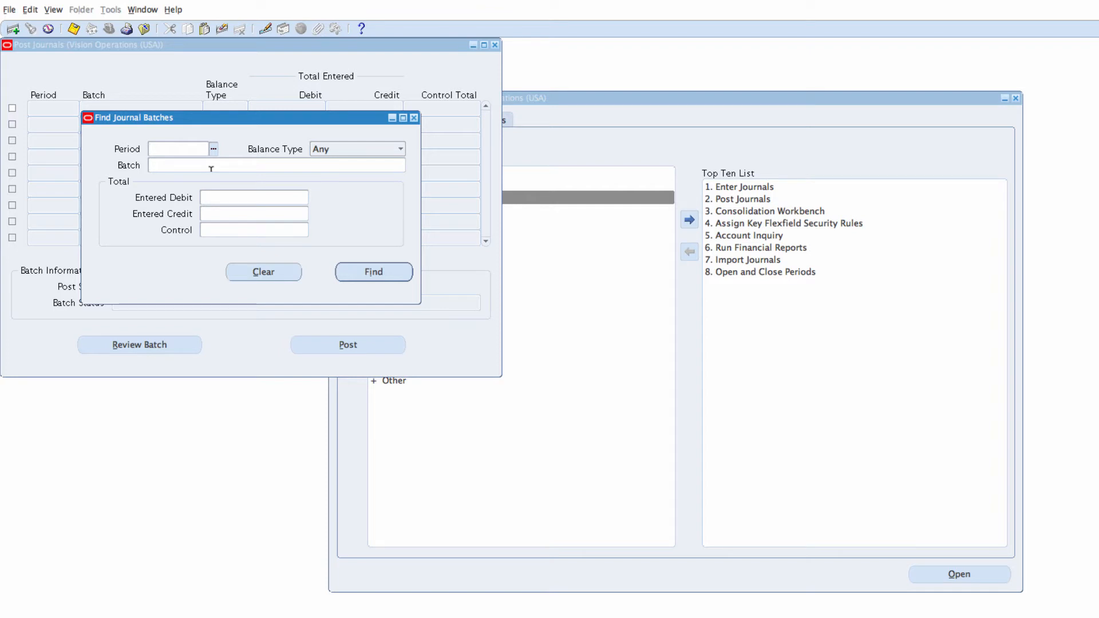
pyautogui.click(273, 165)
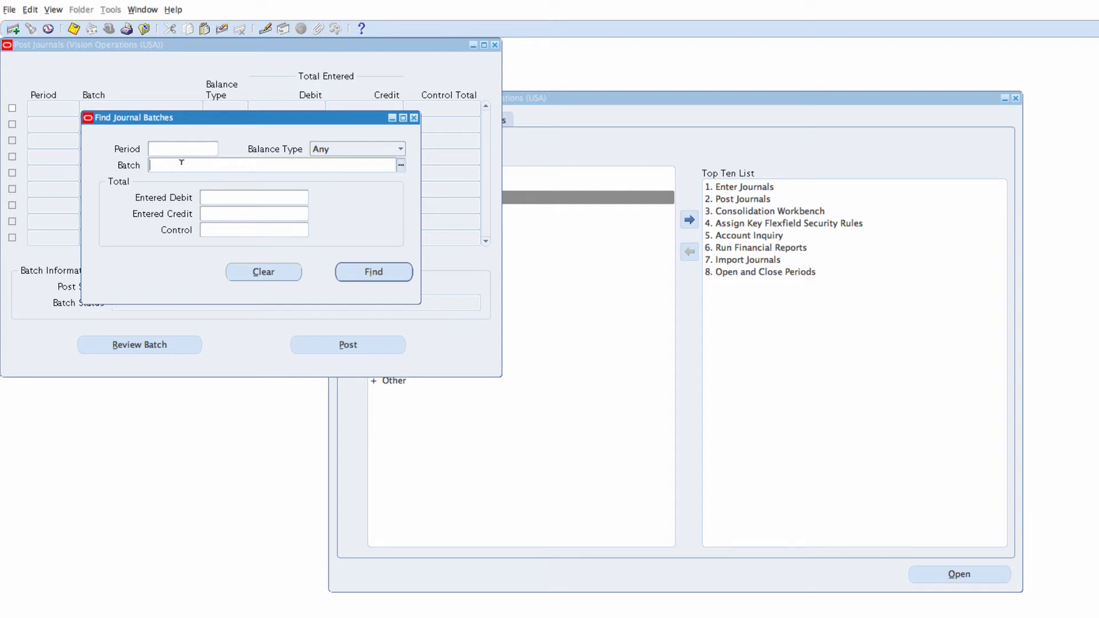
pyautogui.click(401, 165)
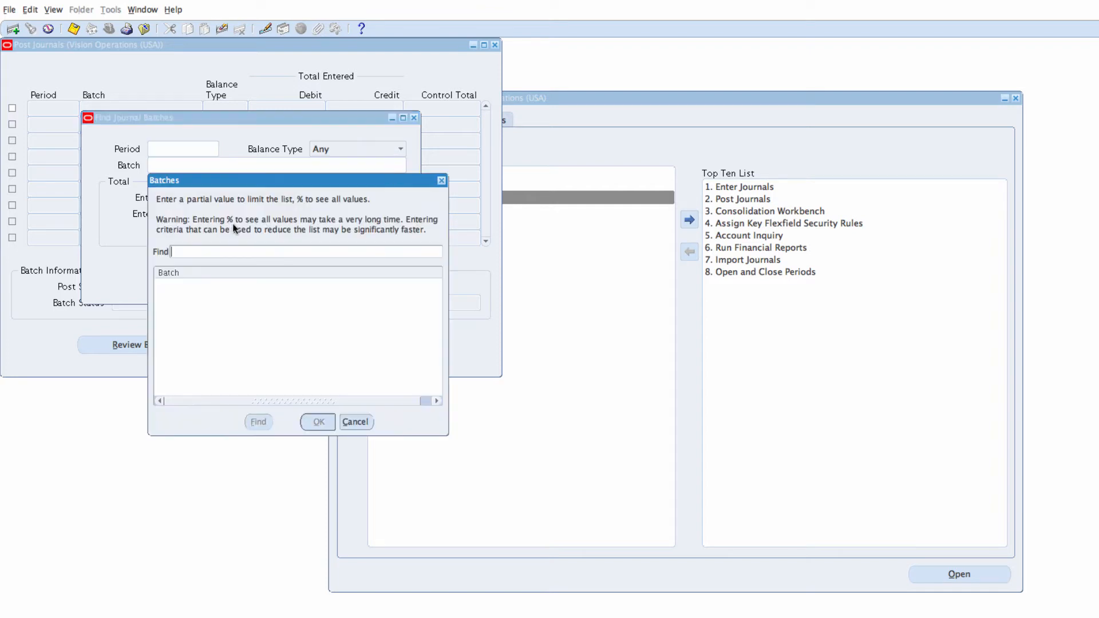
pyautogui.moveTo(222, 266)
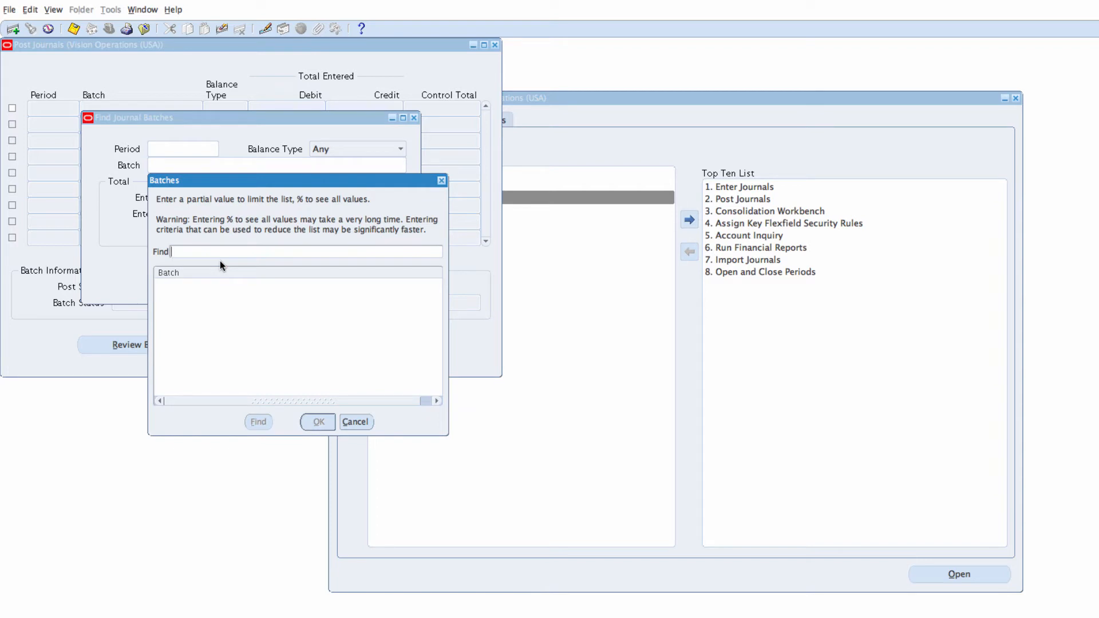
pyautogui.write('AS%')
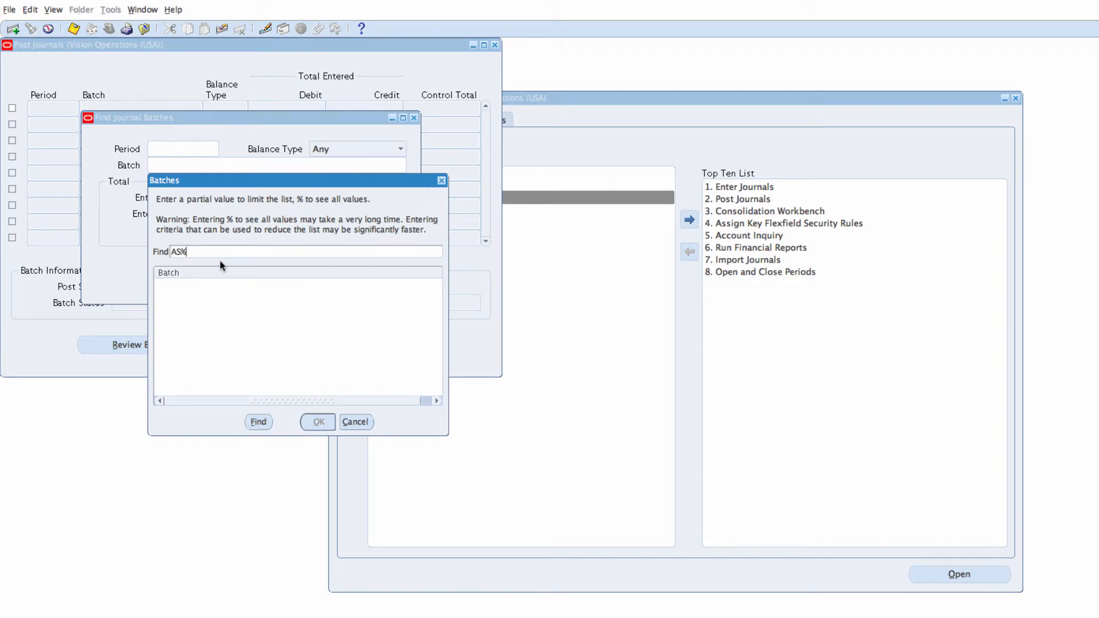
pyautogui.click(258, 421)
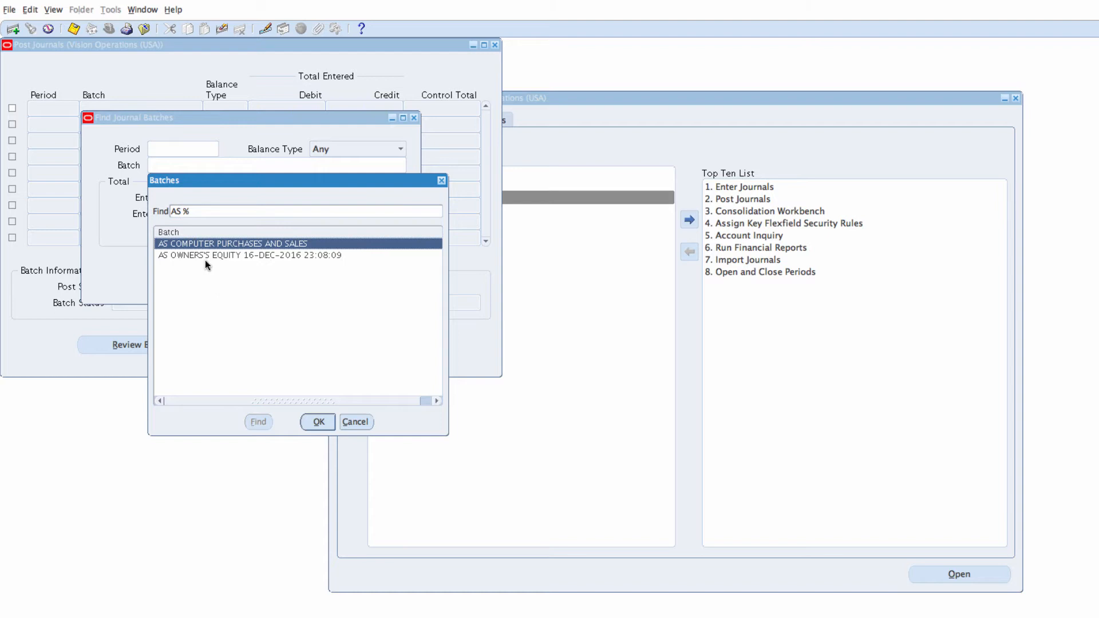
pyautogui.moveTo(185, 259)
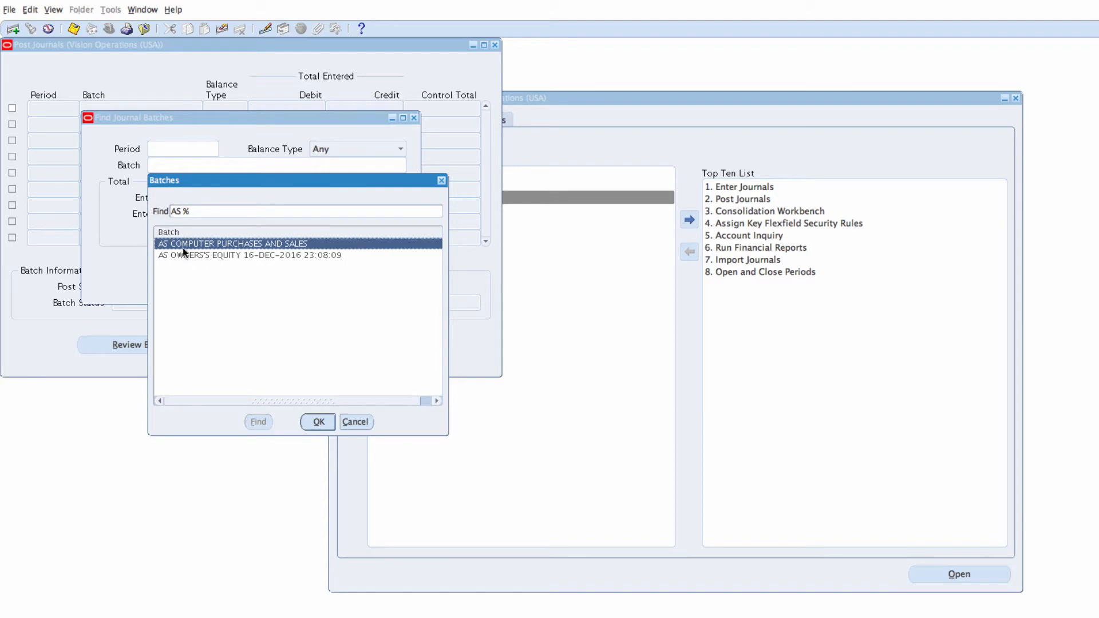
pyautogui.moveTo(250, 263)
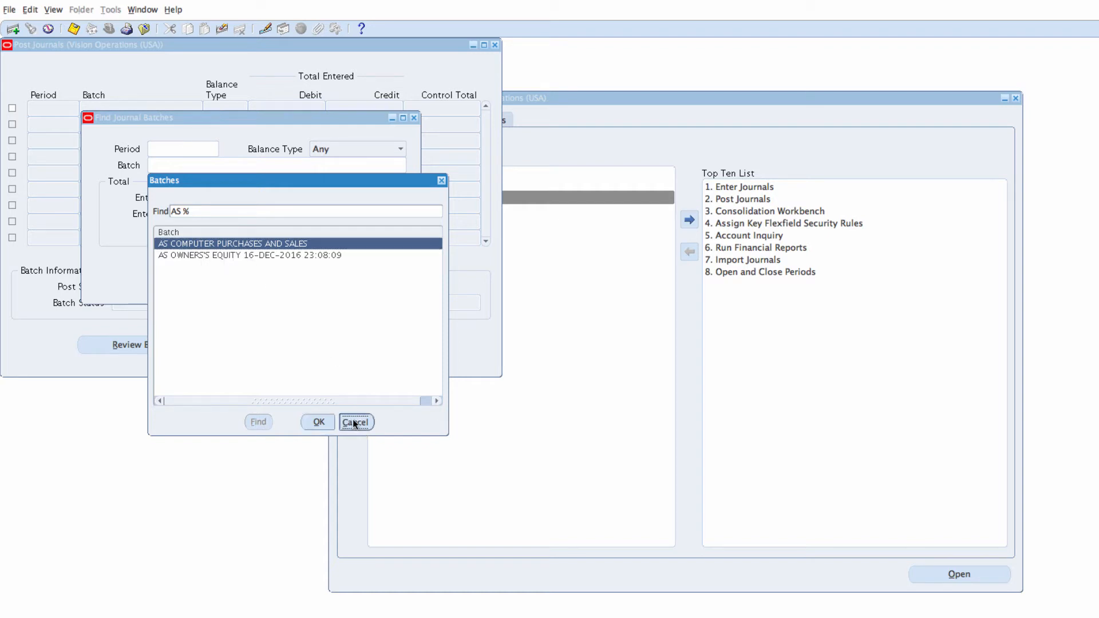
pyautogui.click(356, 421)
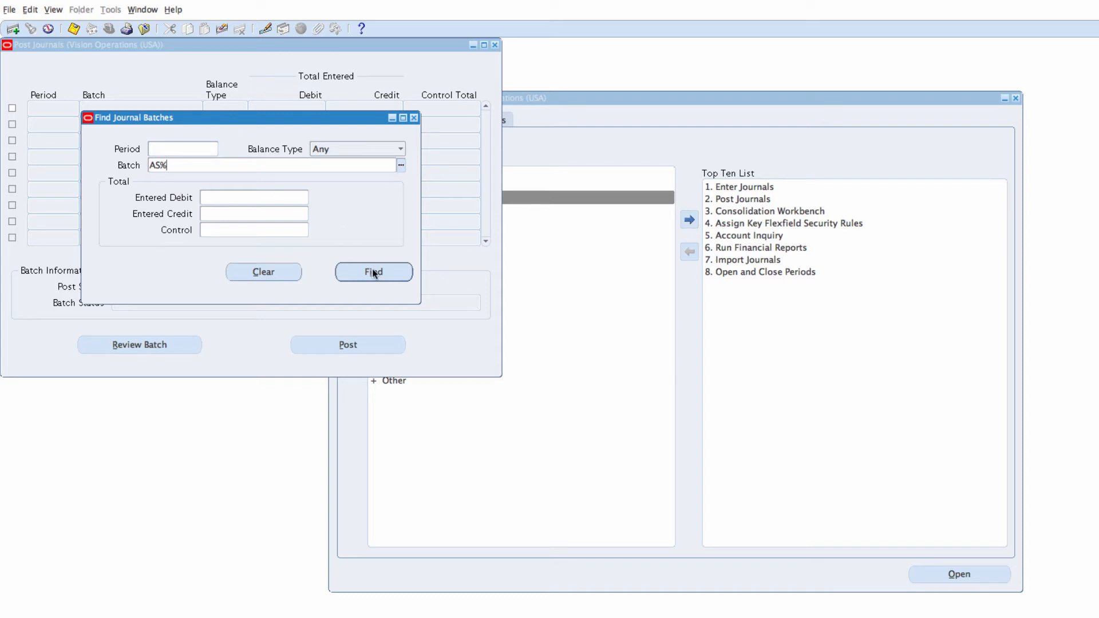
# Step: Find the AS batches and mark AS COMPUTER PURCHASES AND SALES and the owner's equity batch for posting
pyautogui.click(373, 272)
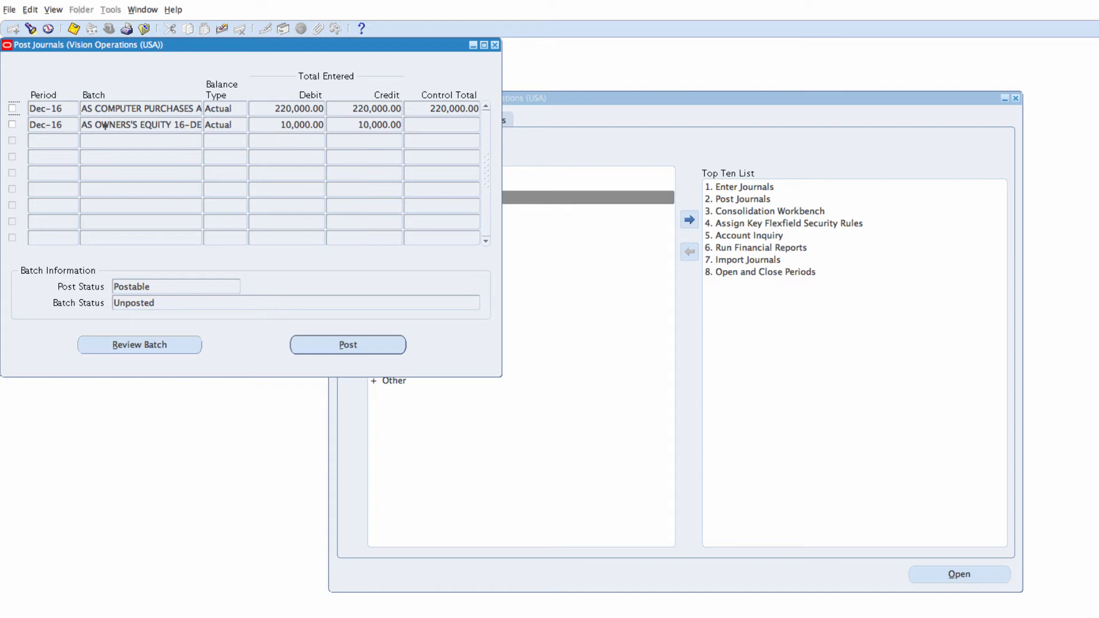
pyautogui.moveTo(162, 250)
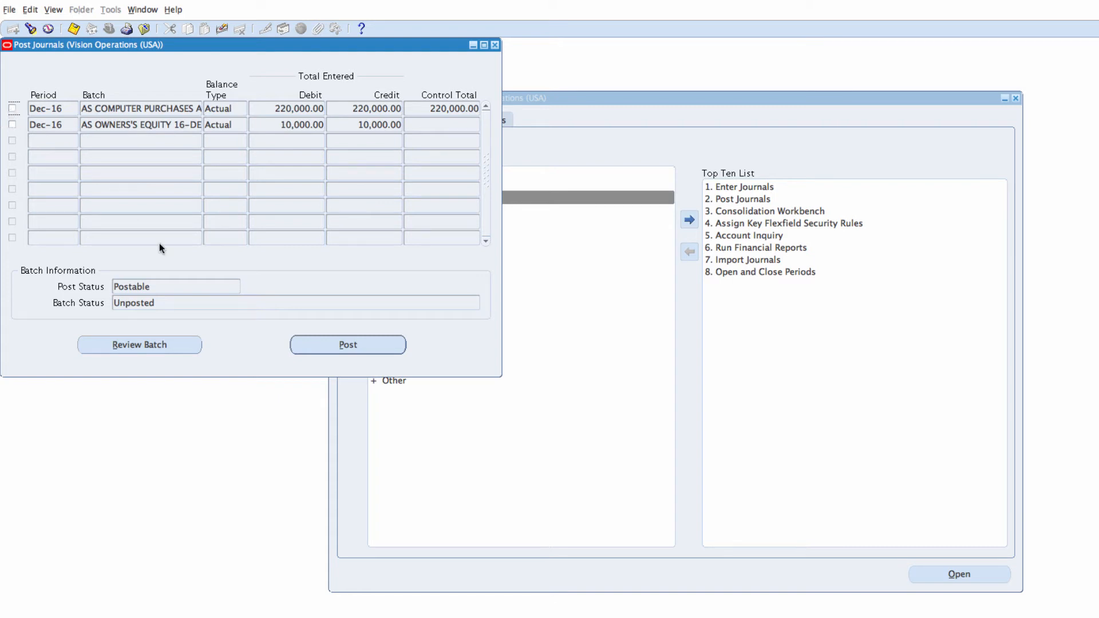
pyautogui.moveTo(165, 309)
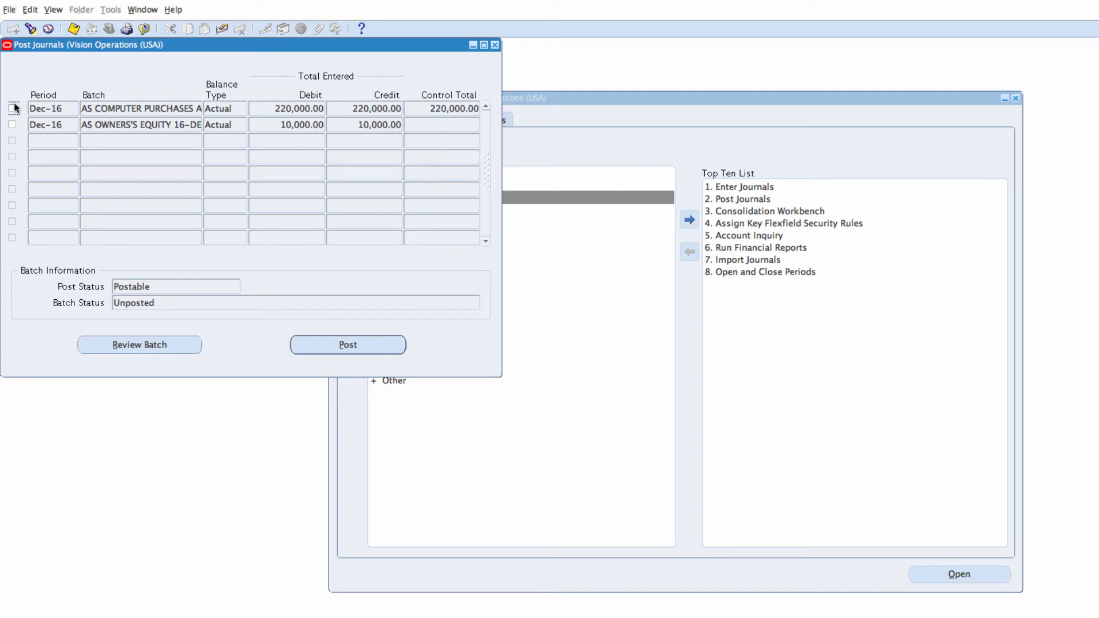
pyautogui.click(10, 110)
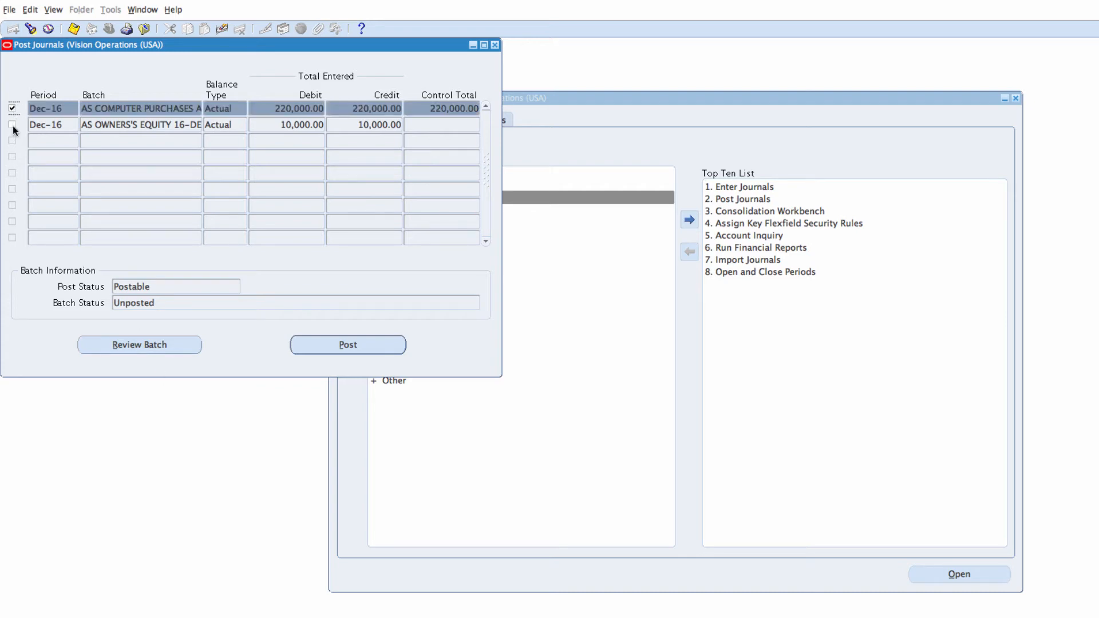
pyautogui.click(9, 126)
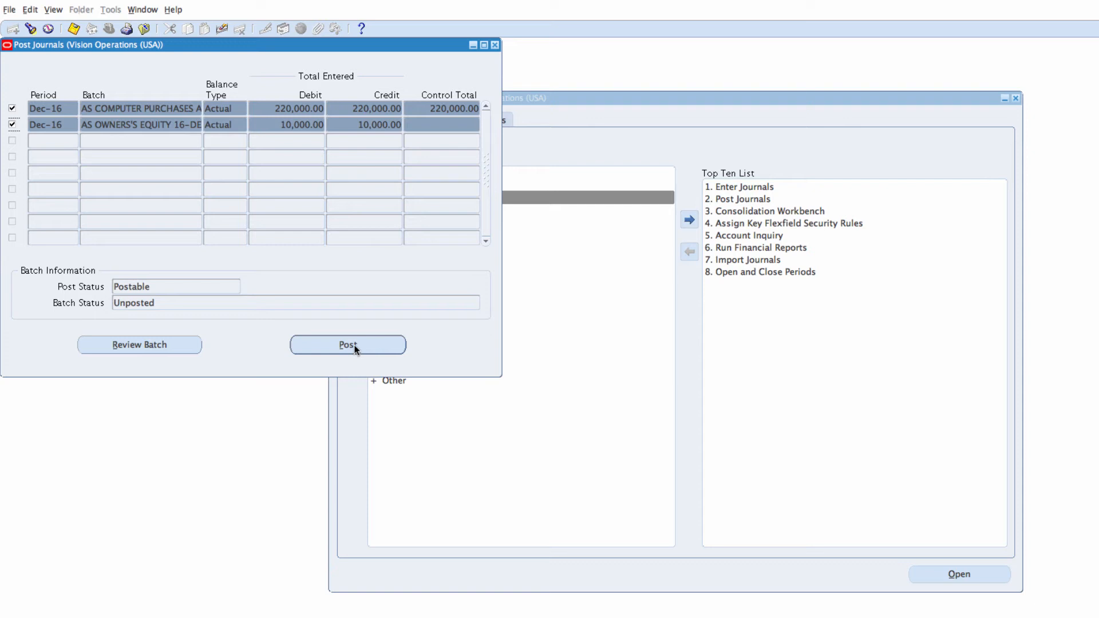
# Step: Post both batches as request 7527055, then close Find Journal Batches and Post Journals
pyautogui.click(347, 345)
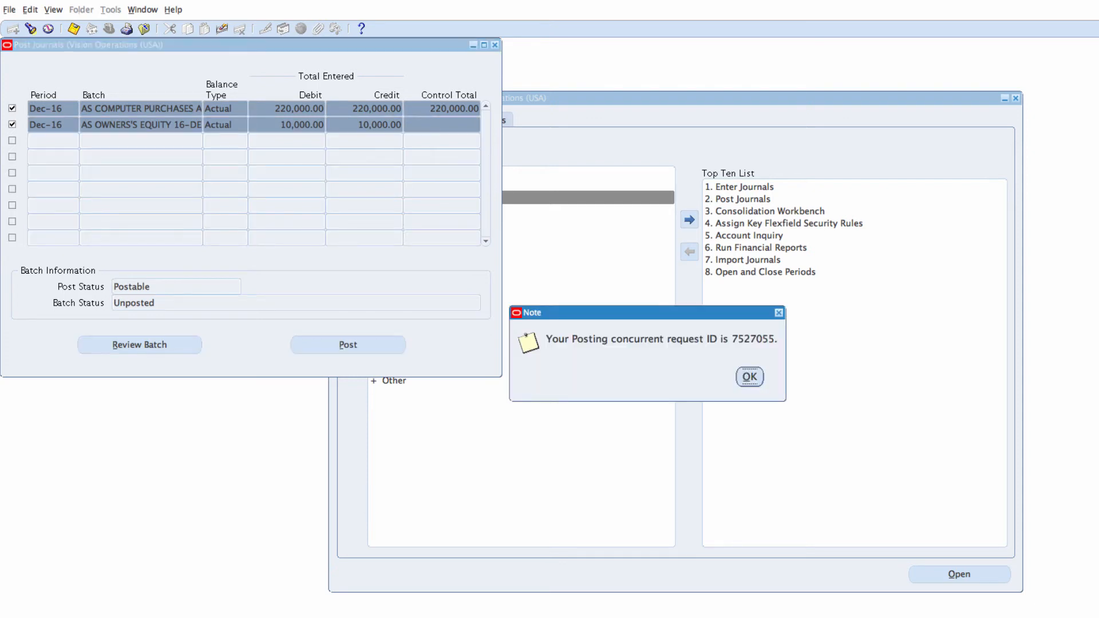
pyautogui.moveTo(621, 384)
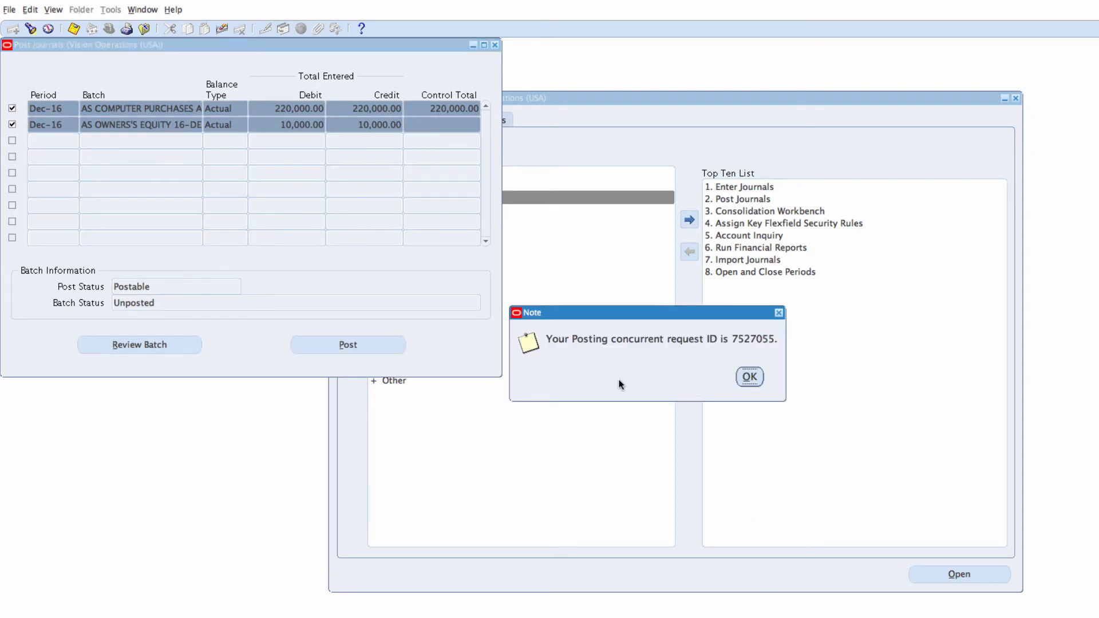
pyautogui.moveTo(659, 358)
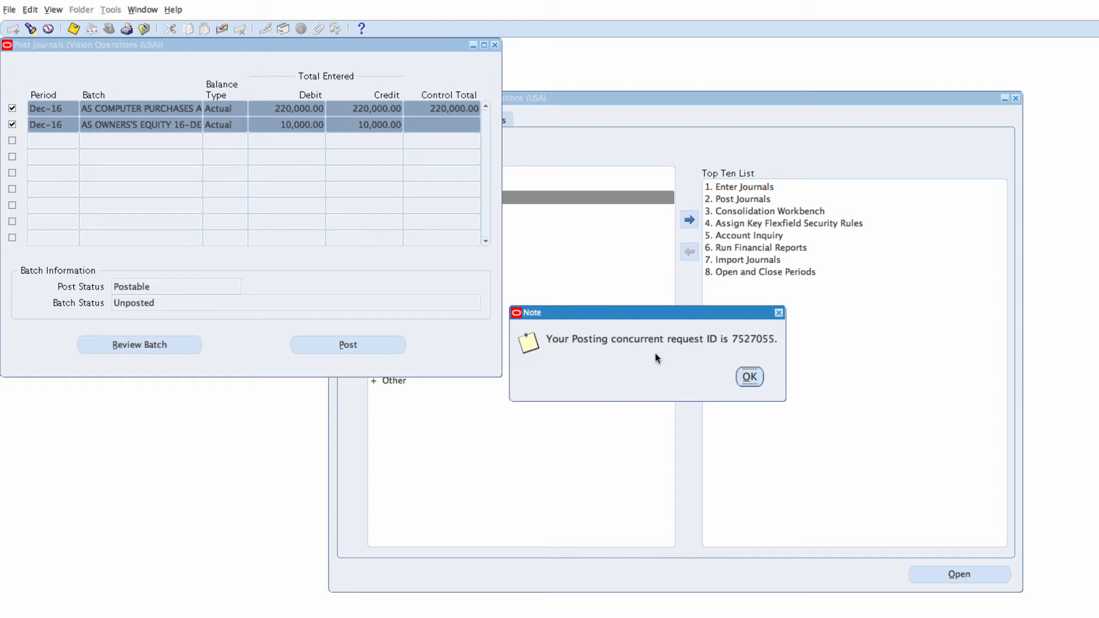
pyautogui.moveTo(678, 360)
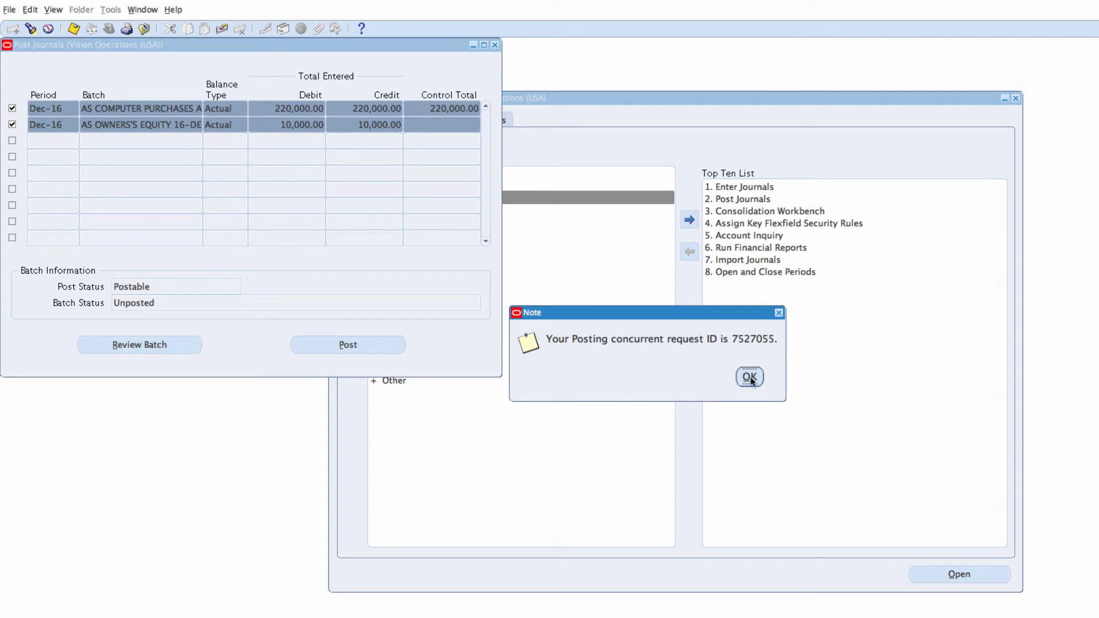
pyautogui.click(749, 377)
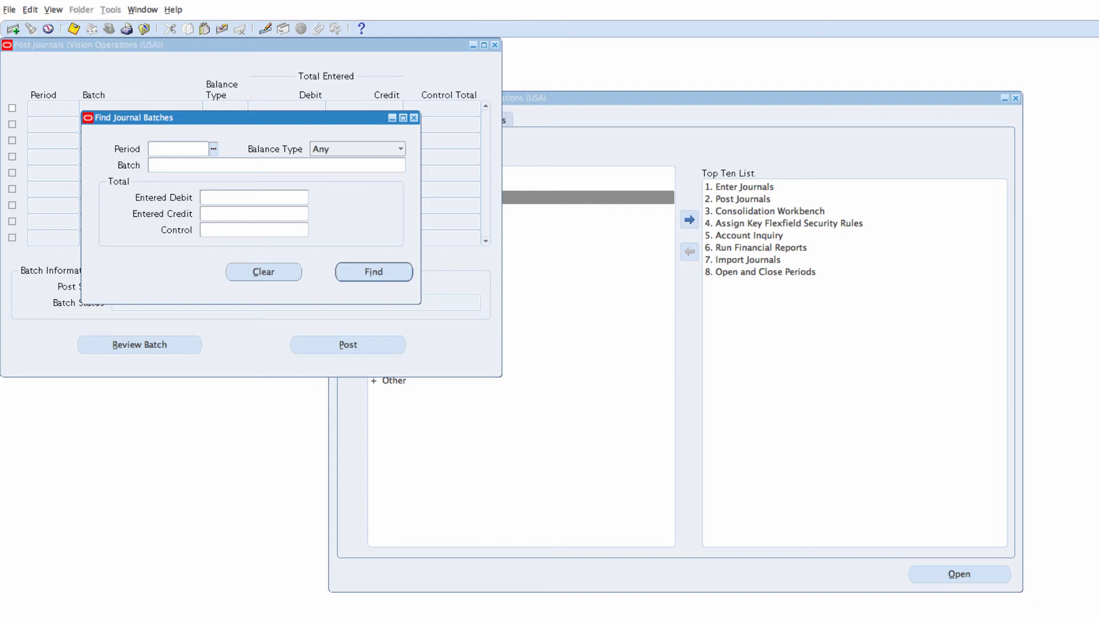
pyautogui.moveTo(373, 150)
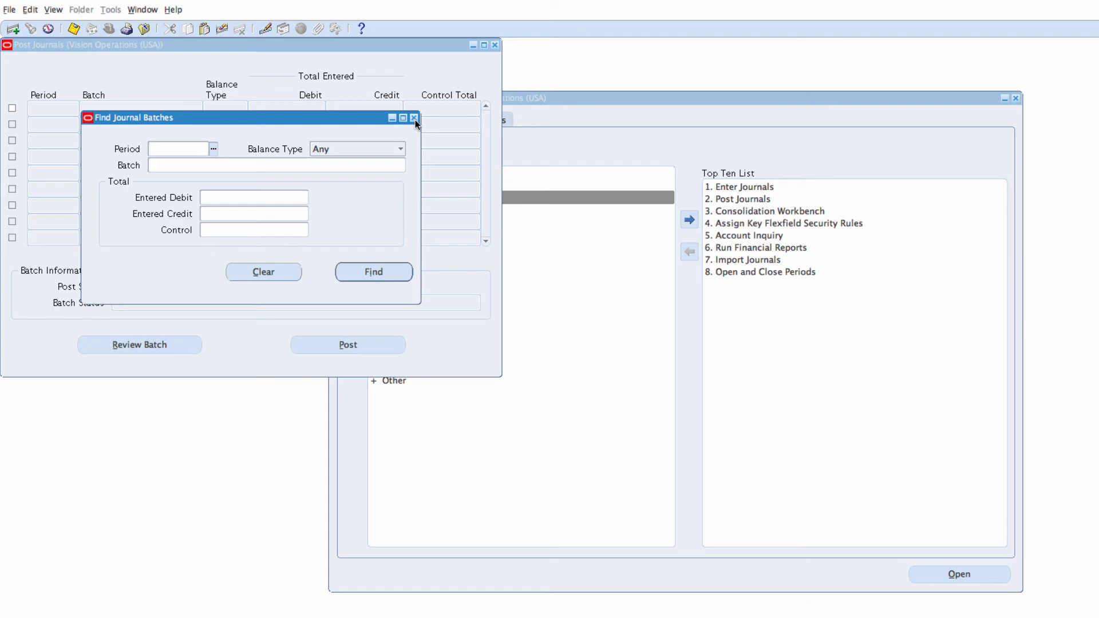
pyautogui.click(412, 118)
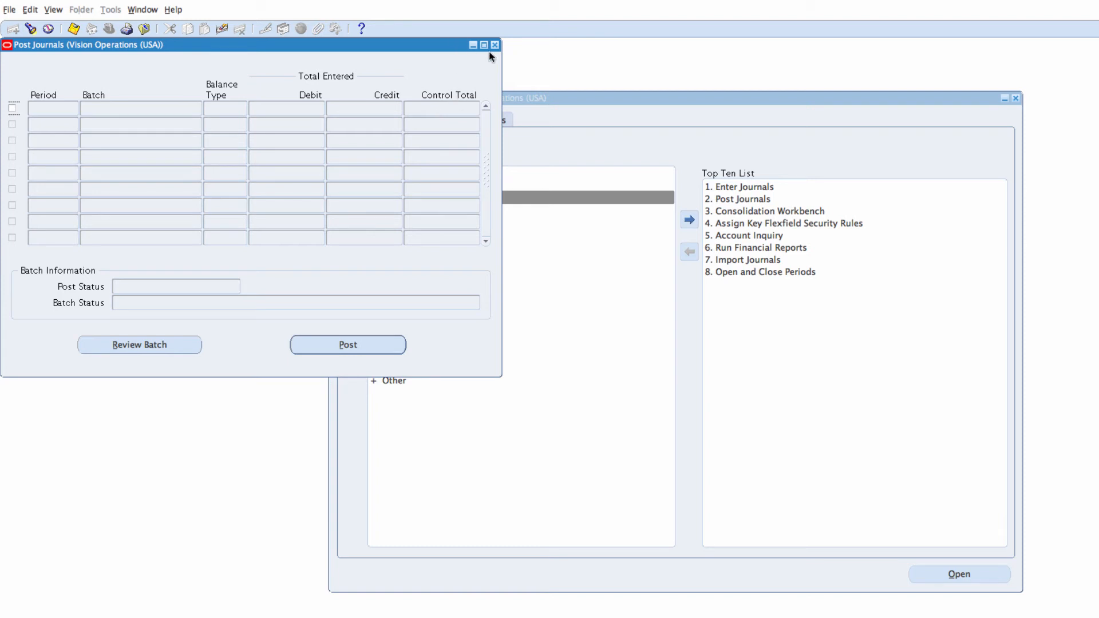
pyautogui.click(494, 45)
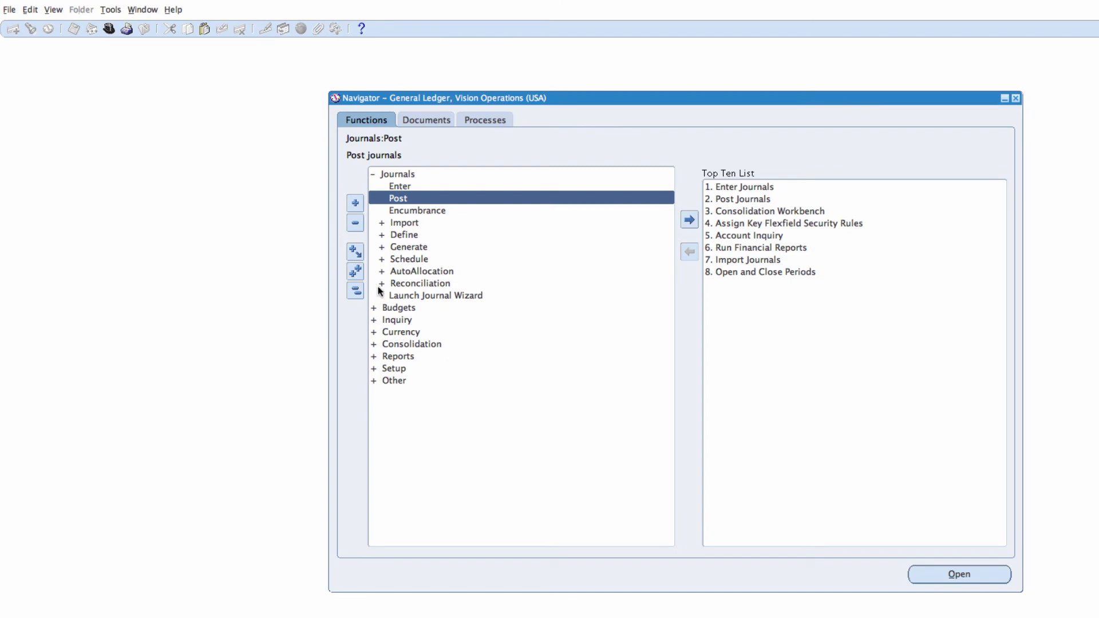
# Step: List all my recent requests and select the running Posting: Single Ledger request
pyautogui.click(355, 290)
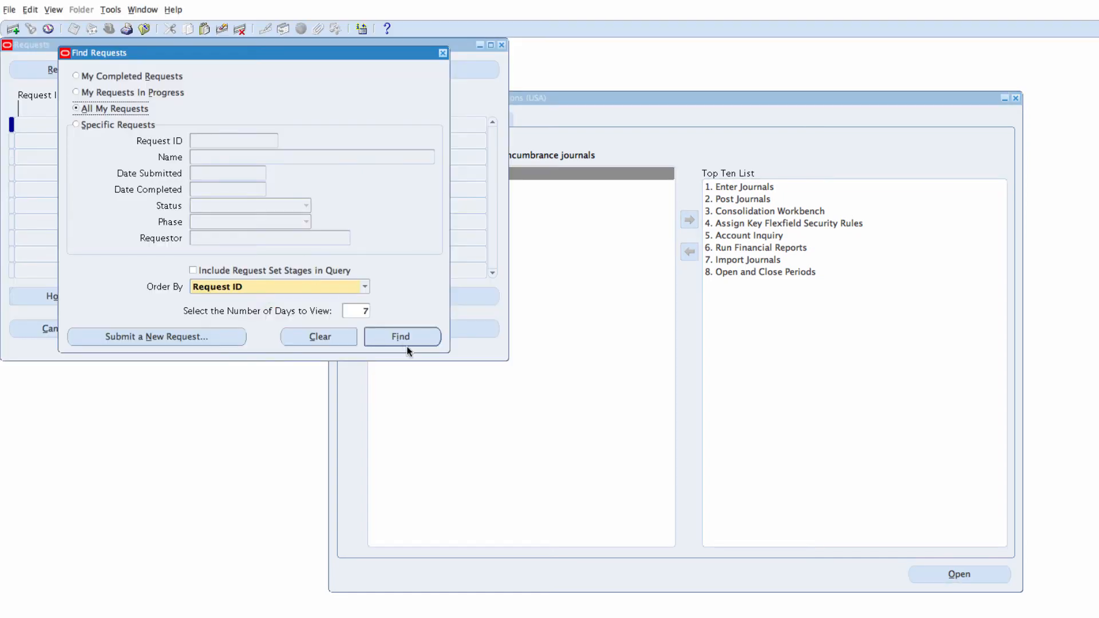
pyautogui.click(401, 336)
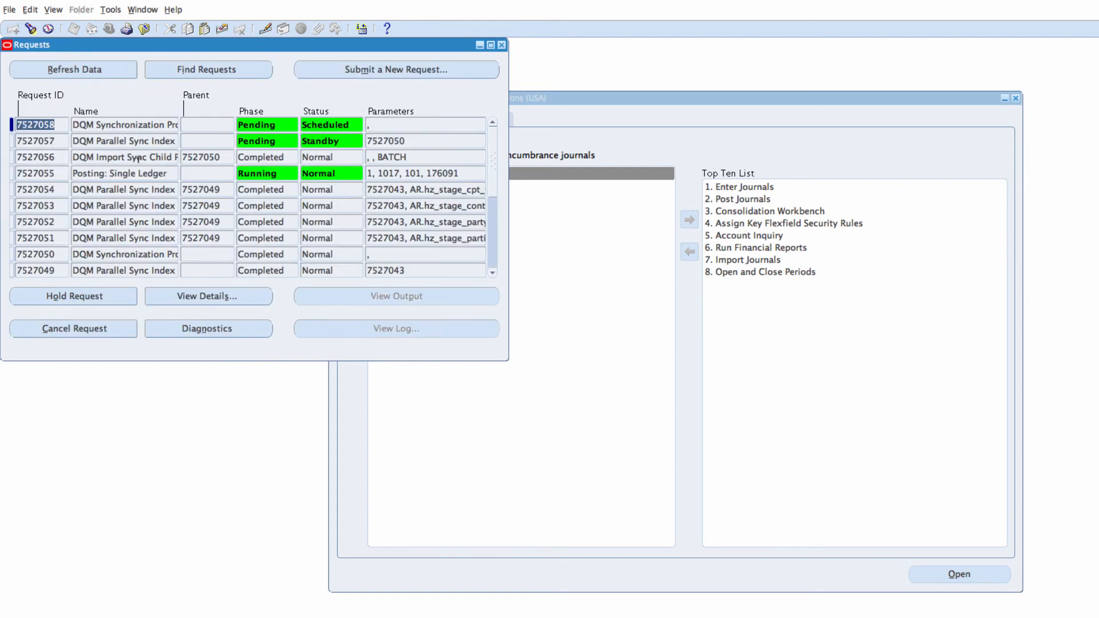
pyautogui.moveTo(101, 172)
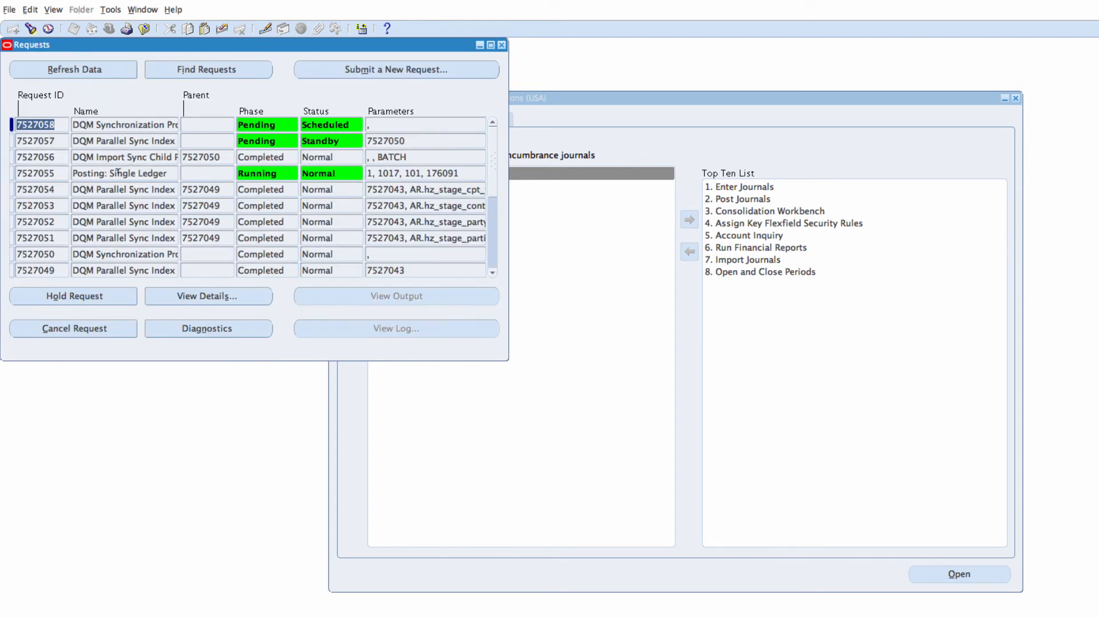
pyautogui.click(119, 174)
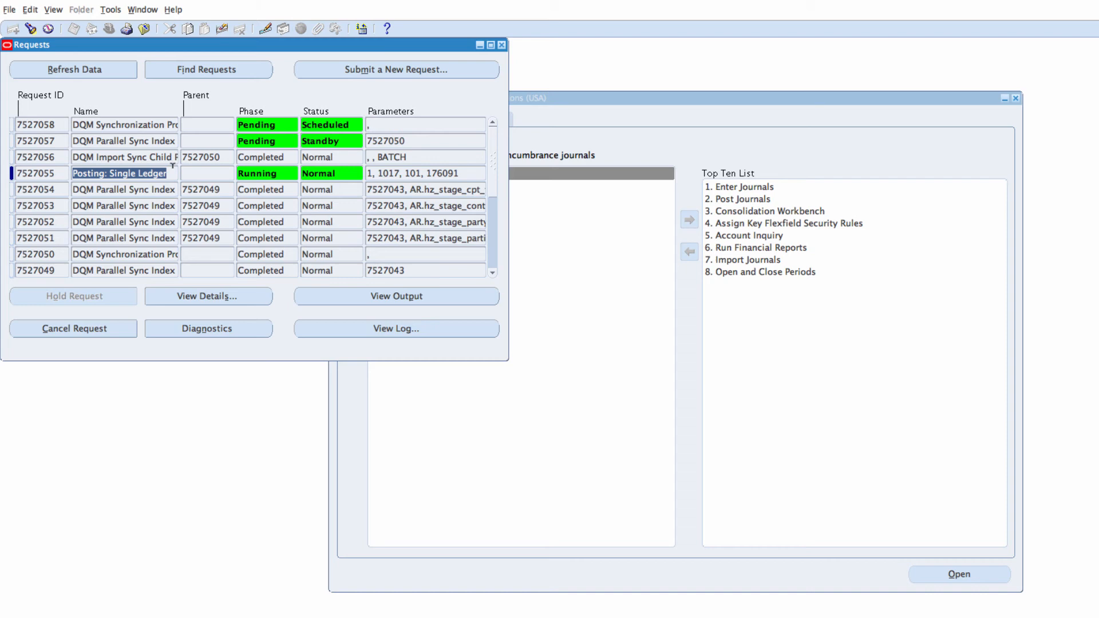
pyautogui.moveTo(83, 71)
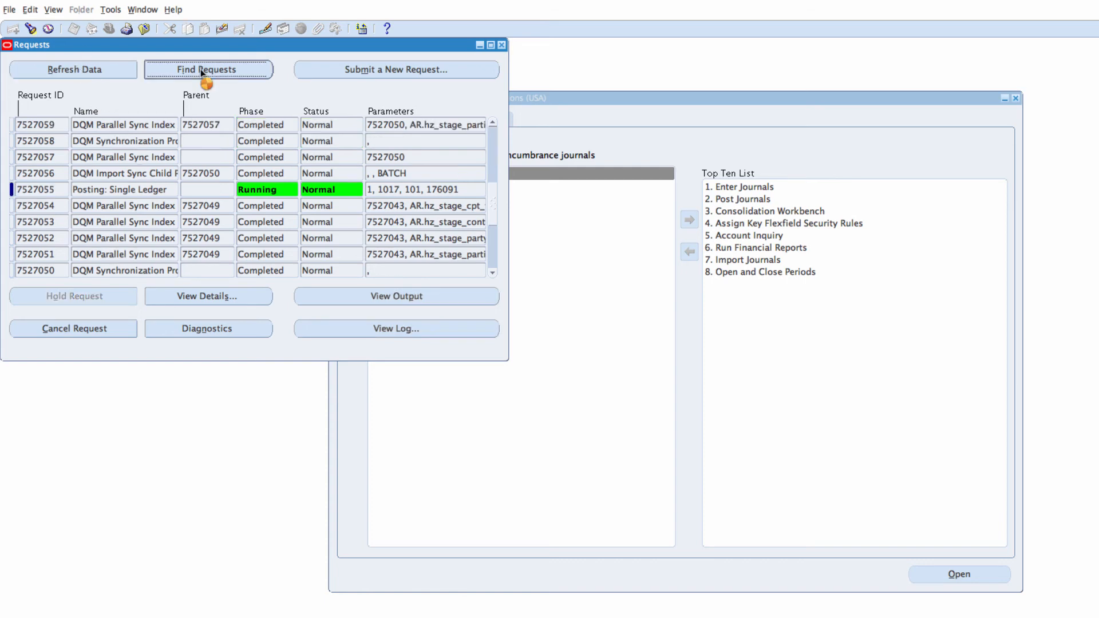
# Step: Find specific request 7527055 and refresh until it shows Completed with Normal status
pyautogui.click(206, 69)
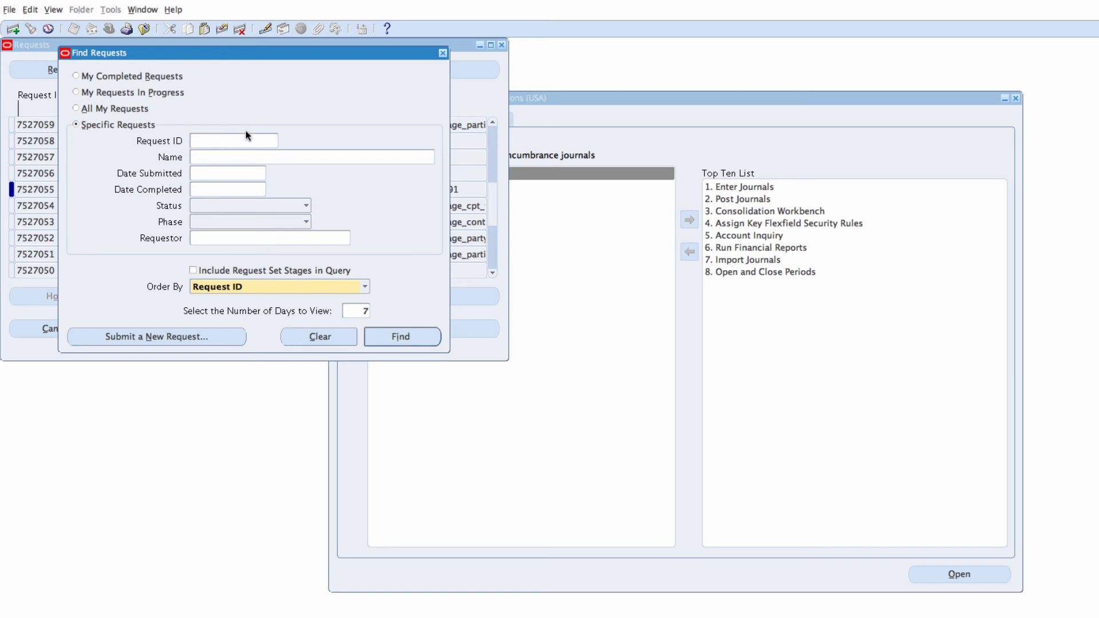
pyautogui.write('7')
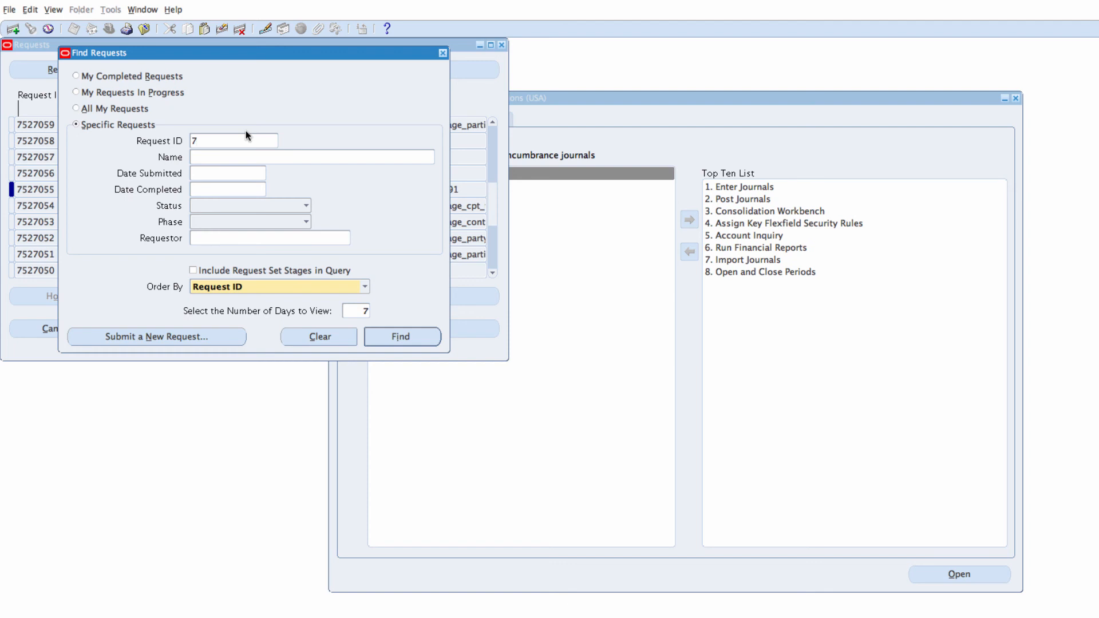
pyautogui.write('527055')
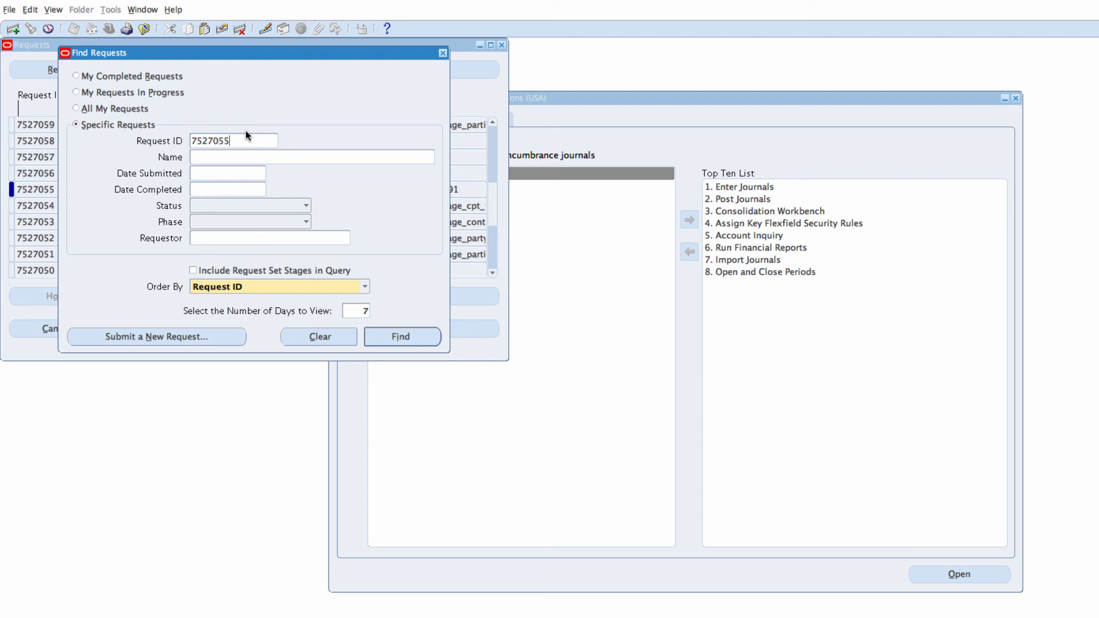
pyautogui.click(401, 336)
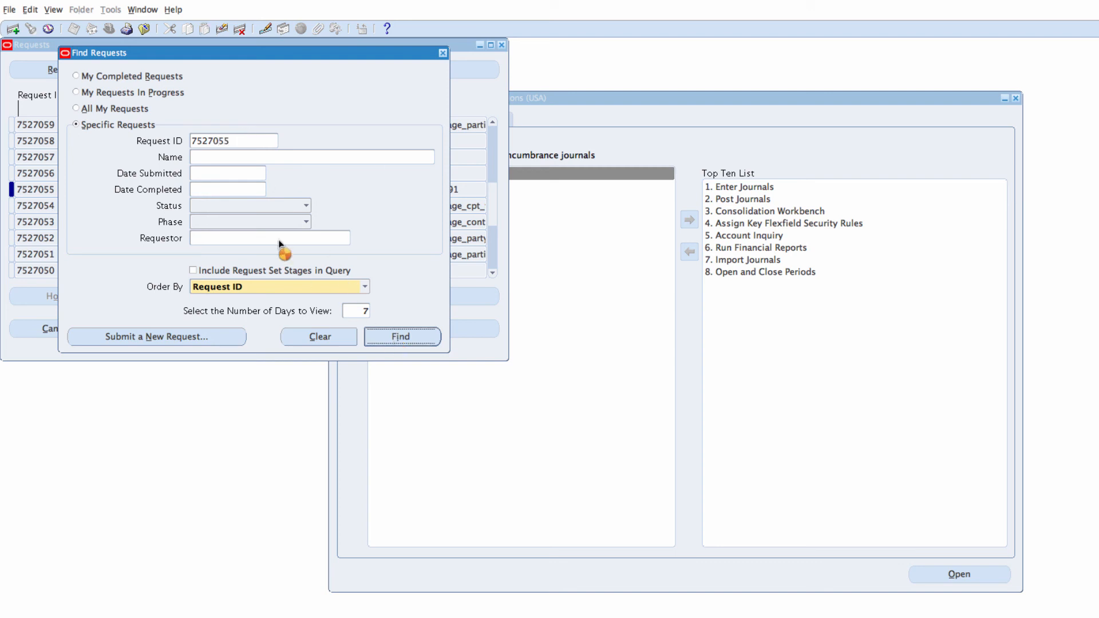
pyautogui.click(401, 337)
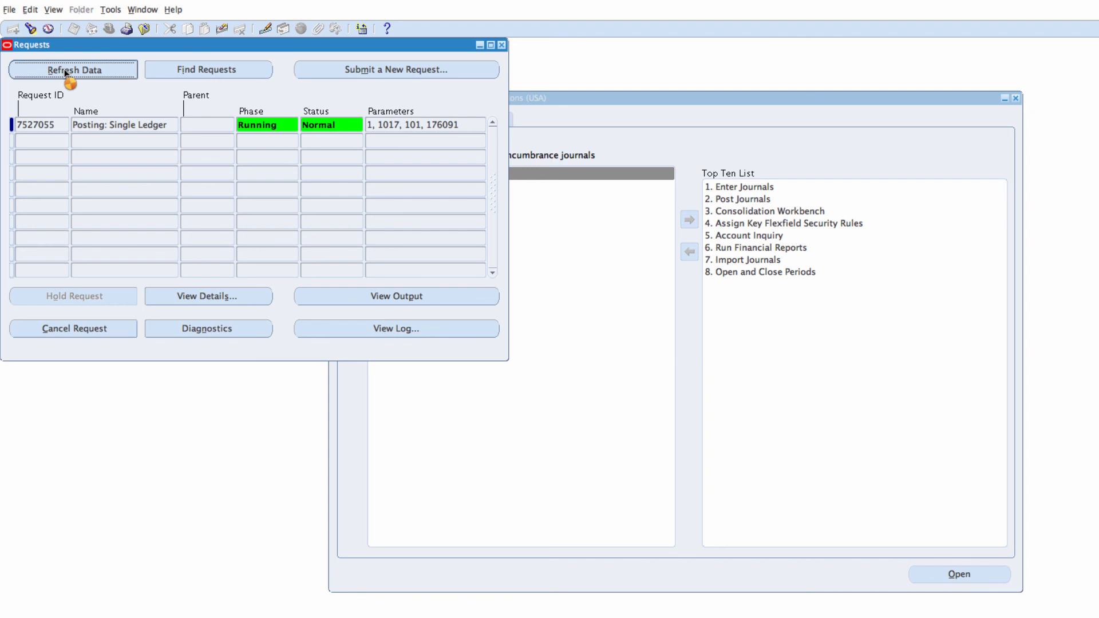
pyautogui.click(72, 70)
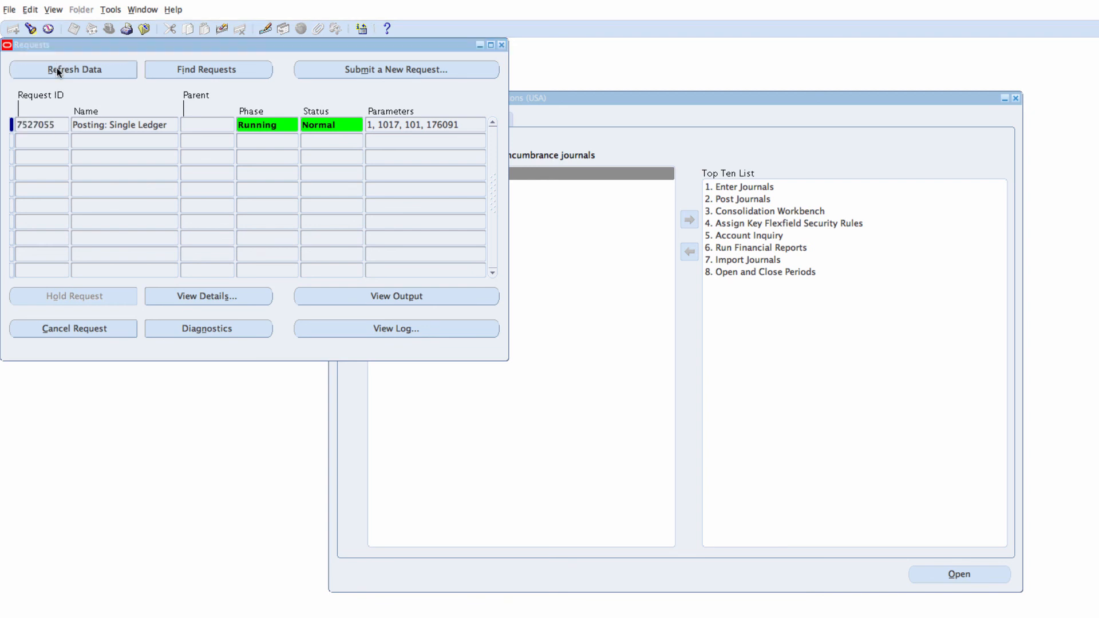
pyautogui.click(35, 126)
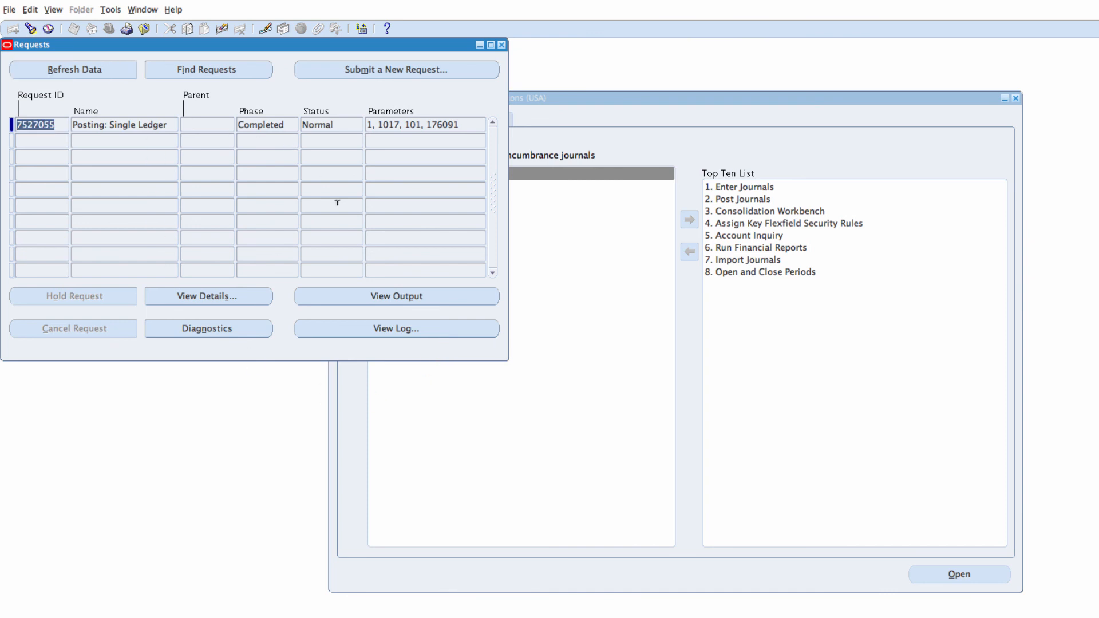
# Step: View the output of request 7527055, its Posting Validation Report, in Safari
pyautogui.click(380, 296)
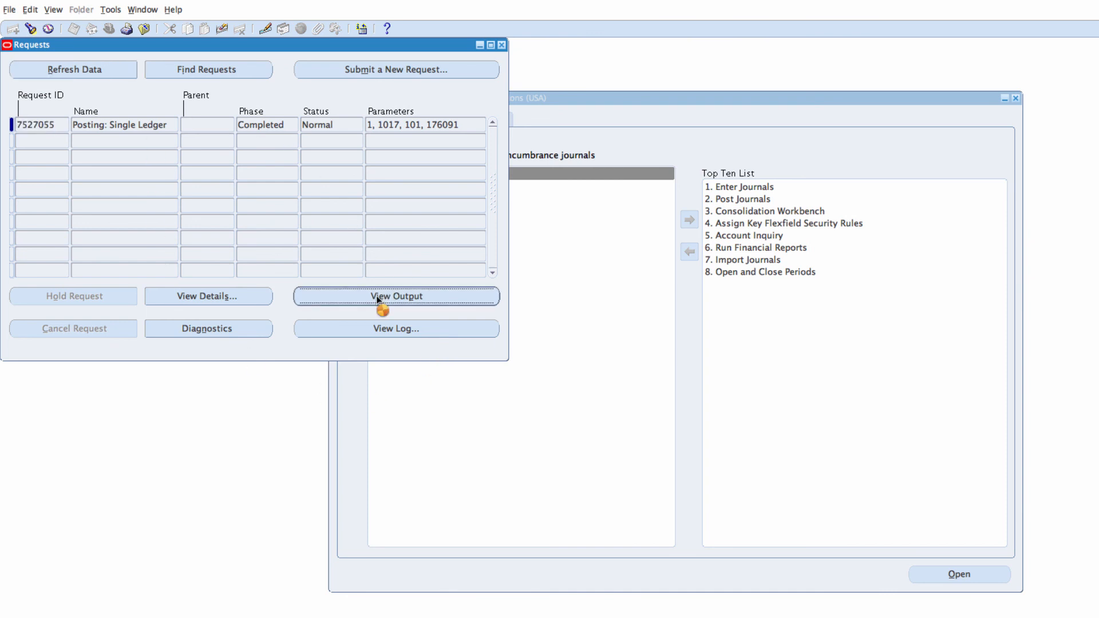
pyautogui.click(396, 296)
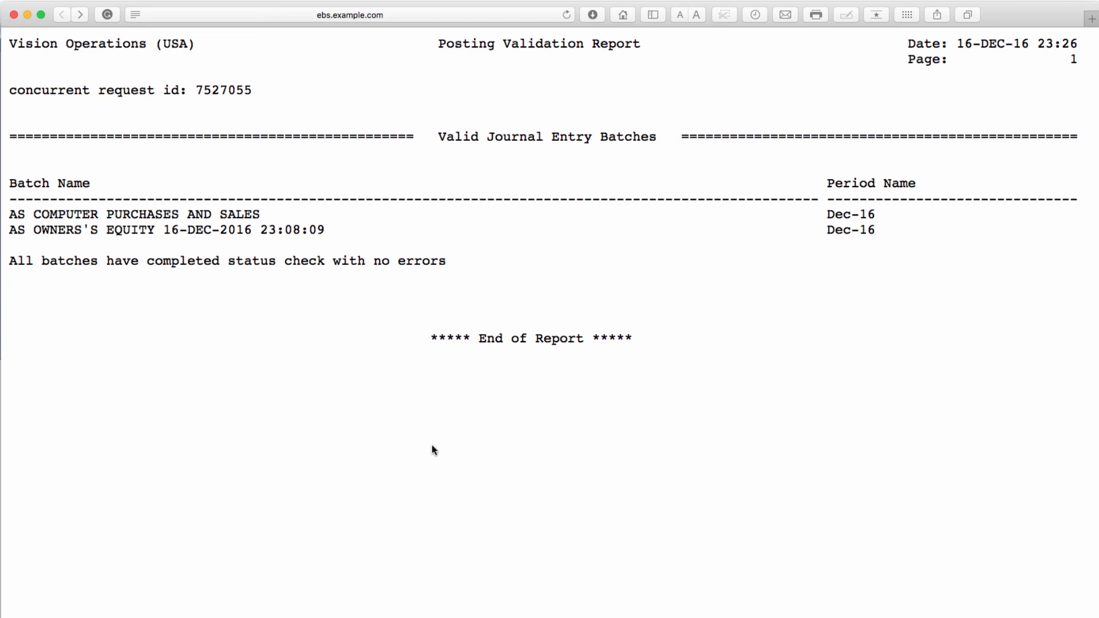
pyautogui.moveTo(363, 430)
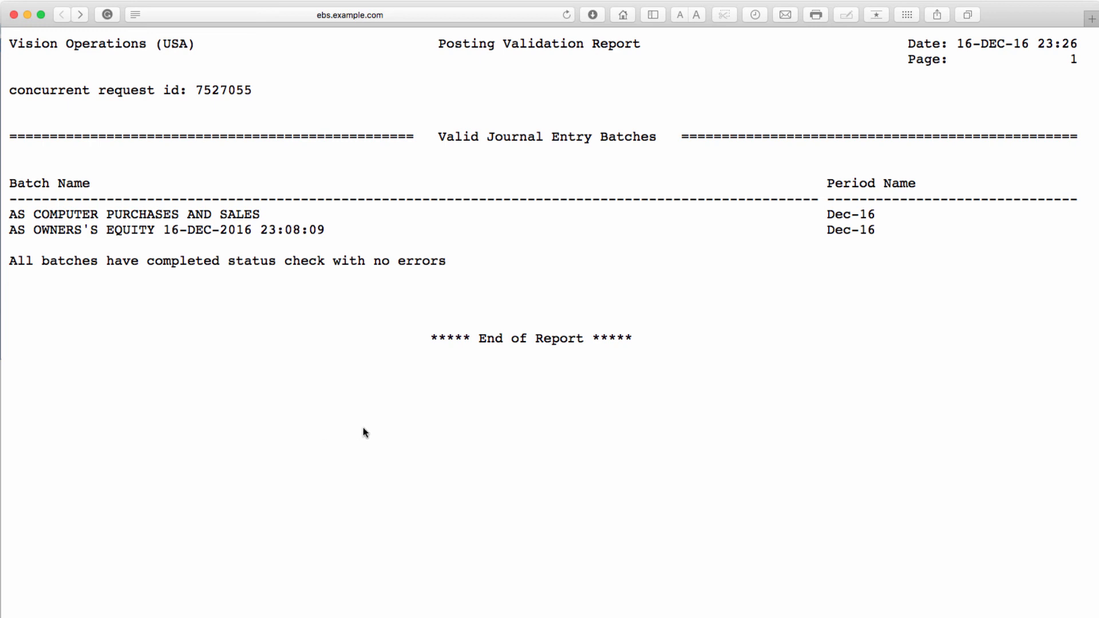
pyautogui.moveTo(378, 421)
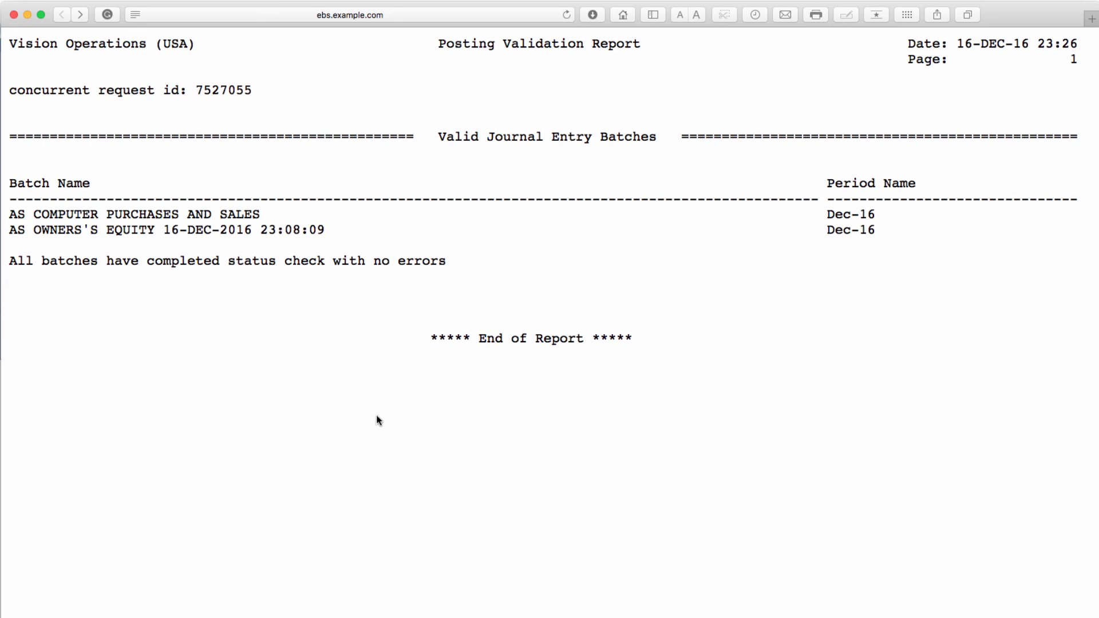